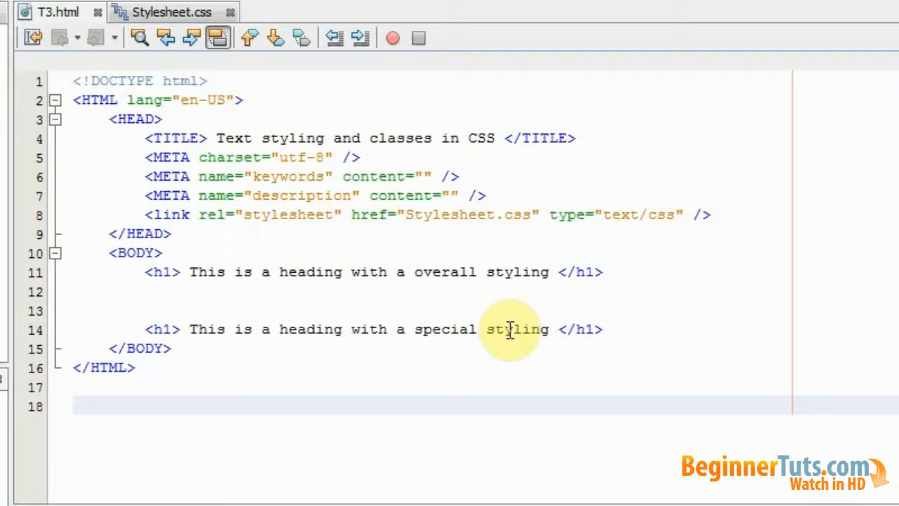
# - Switch between the editor tabs and bring up the empty Stylesheet.css
pyautogui.click(165, 12)
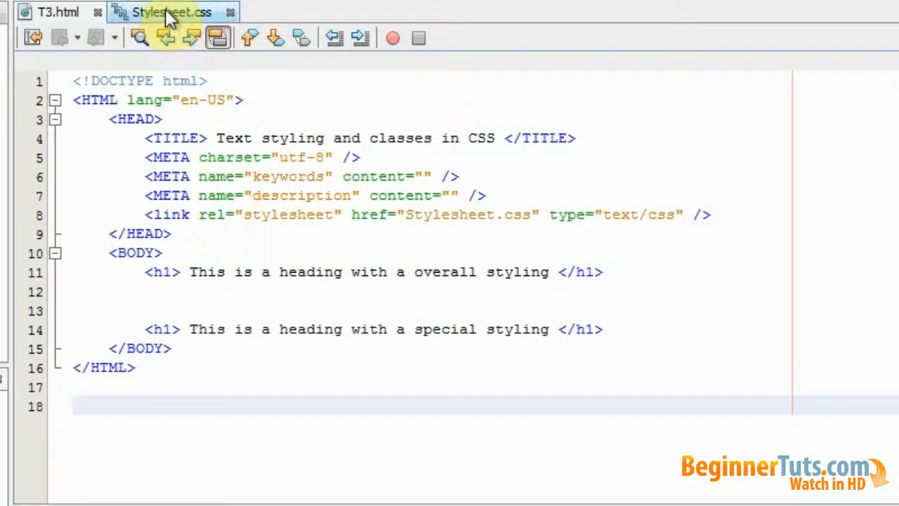
pyautogui.click(53, 12)
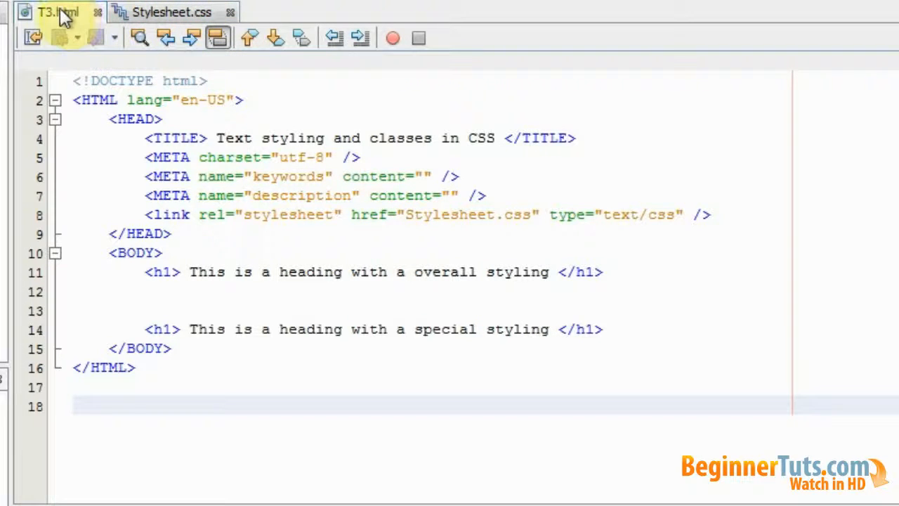
pyautogui.click(162, 12)
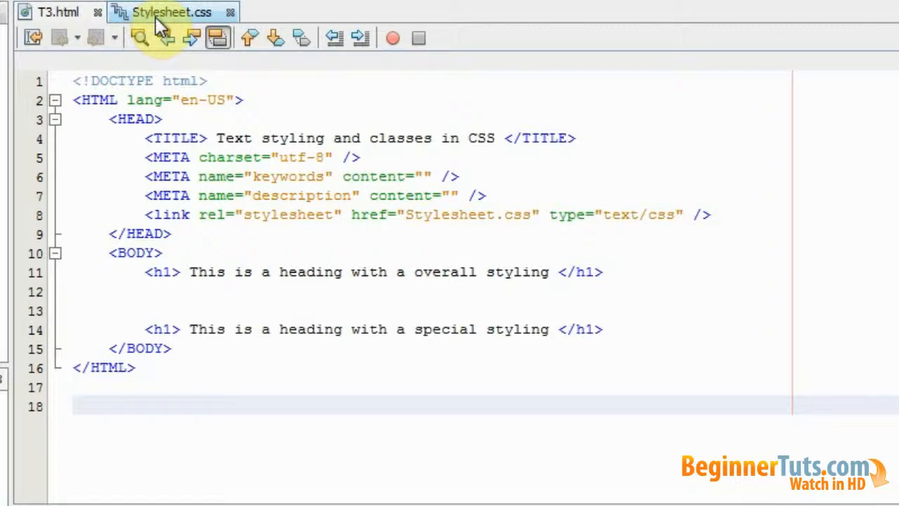
pyautogui.click(362, 215)
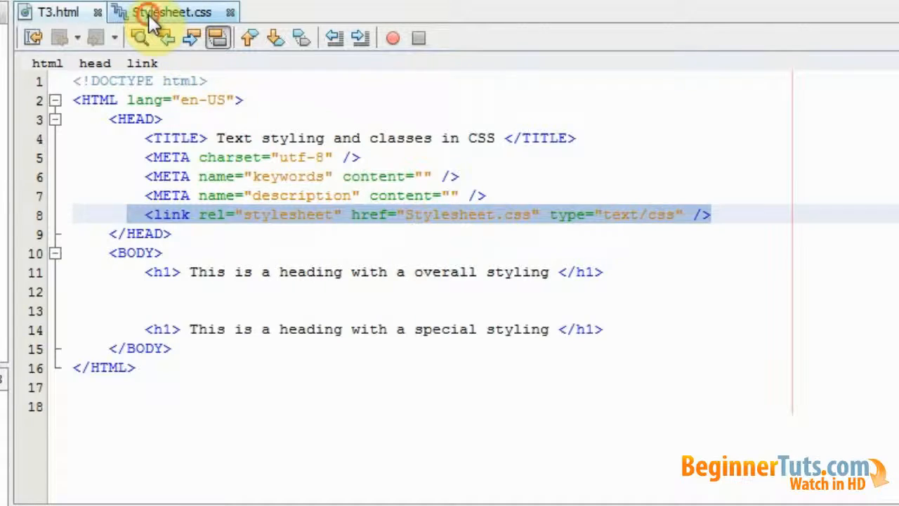
pyautogui.click(171, 12)
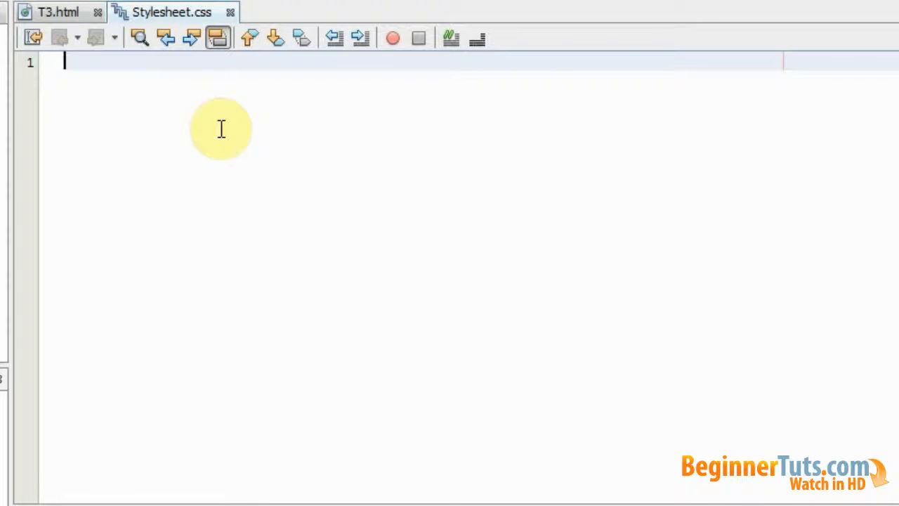
# - Start an h1 rule with font-family "Times new roman"
pyautogui.write('h1')
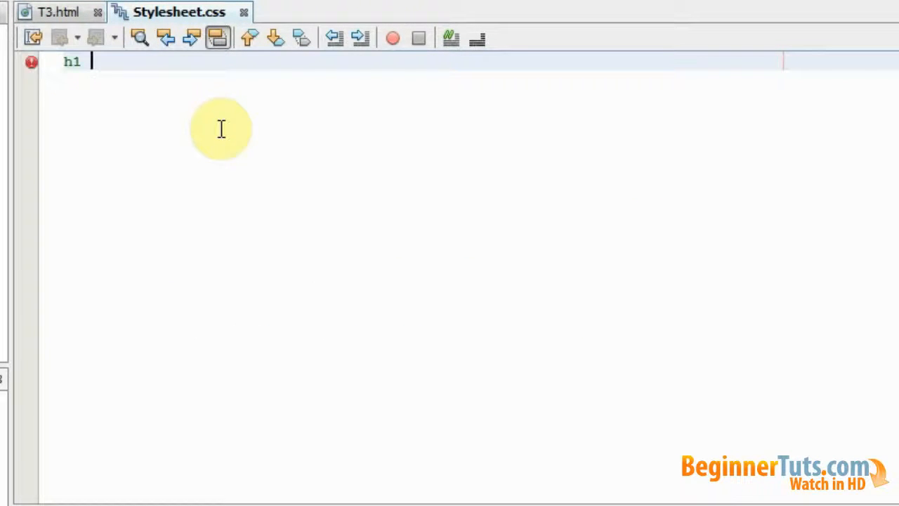
pyautogui.write('{')
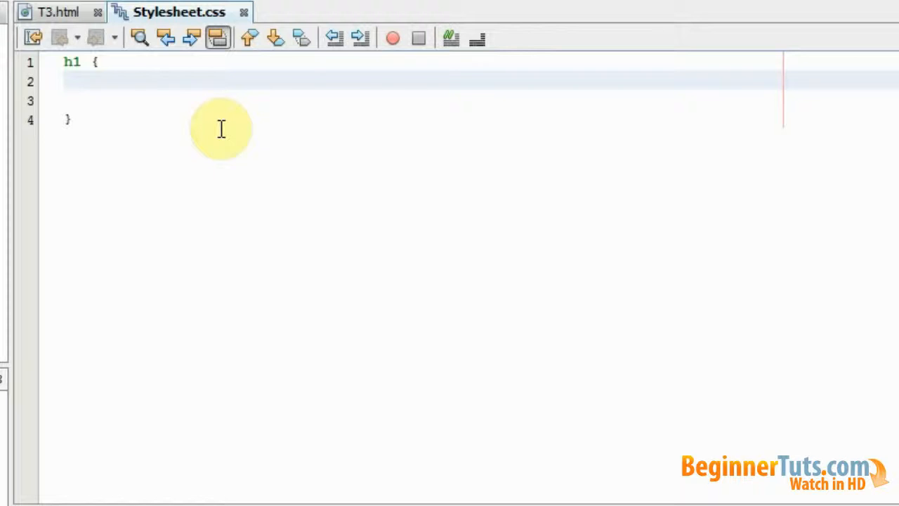
pyautogui.write('font-family:')
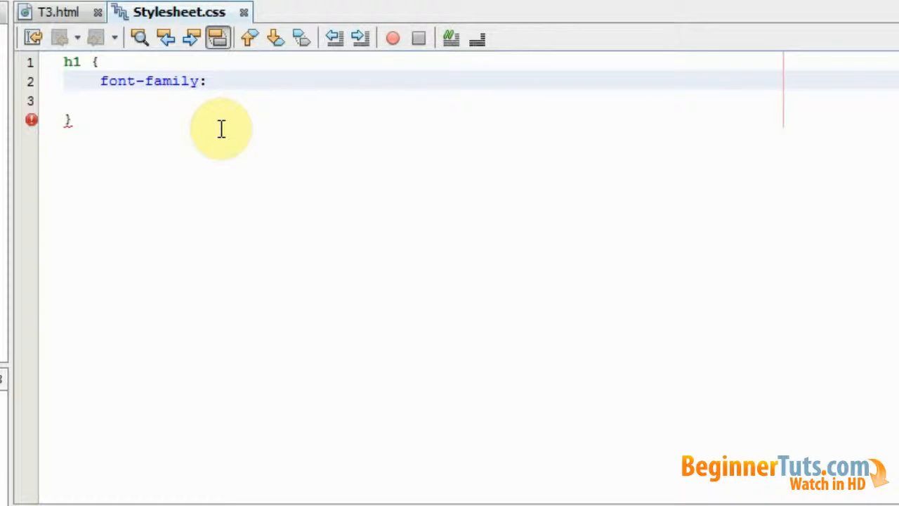
pyautogui.write('"T"')
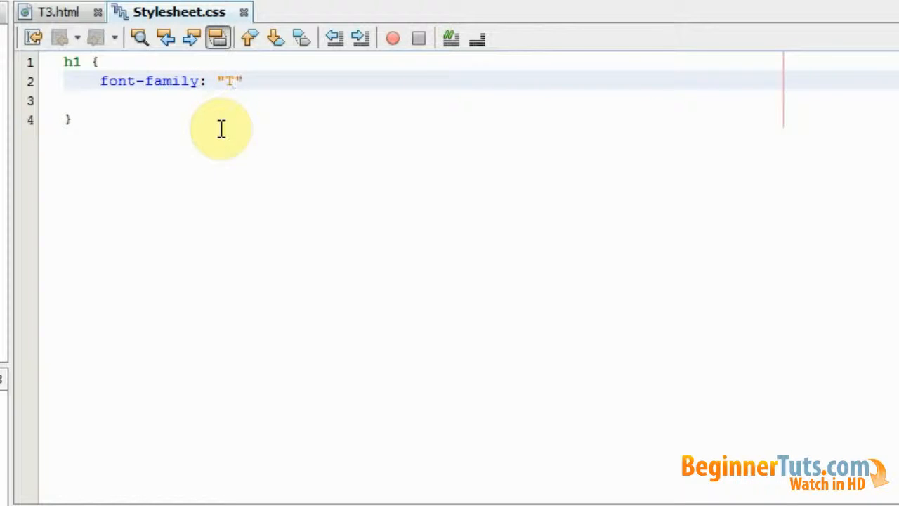
pyautogui.write('imes new')
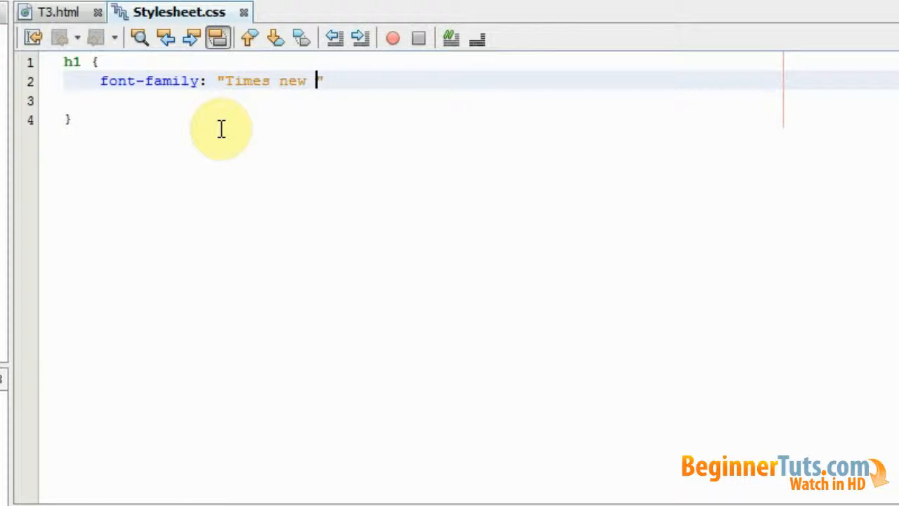
pyautogui.write('roman"')
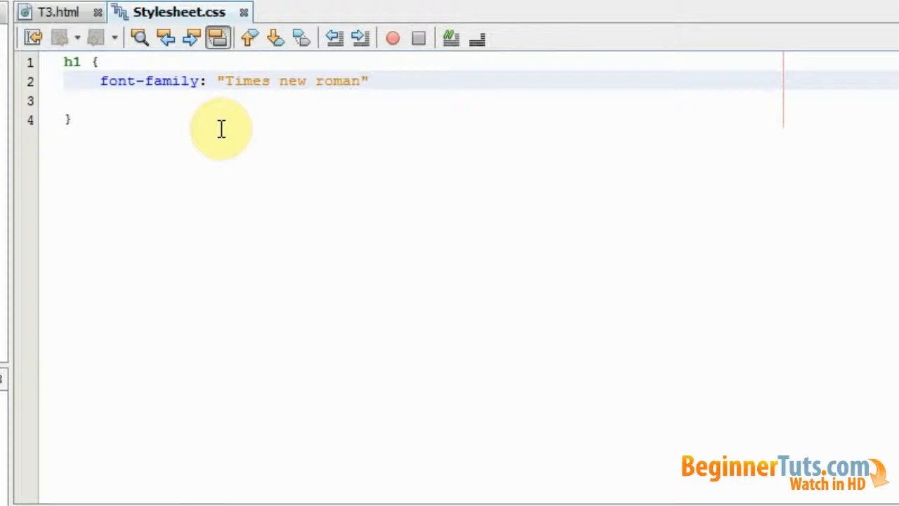
pyautogui.write(';')
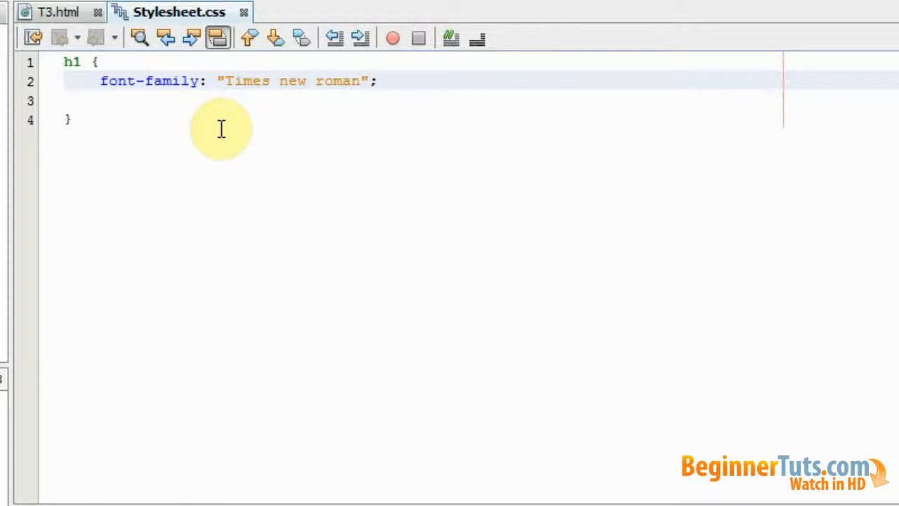
# - Add font-size 18px, text-decoration underline and color #F00 to the h1 rule
pyautogui.write('font-size:')
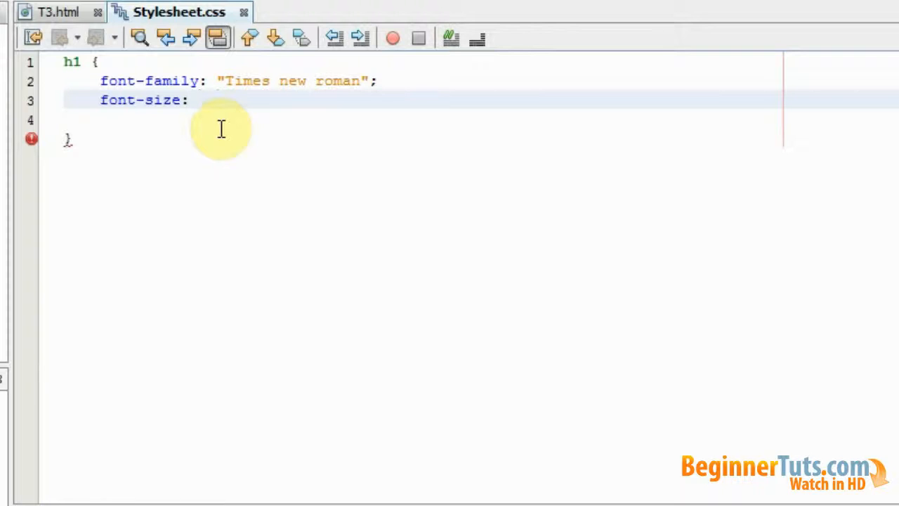
pyautogui.write('18px;')
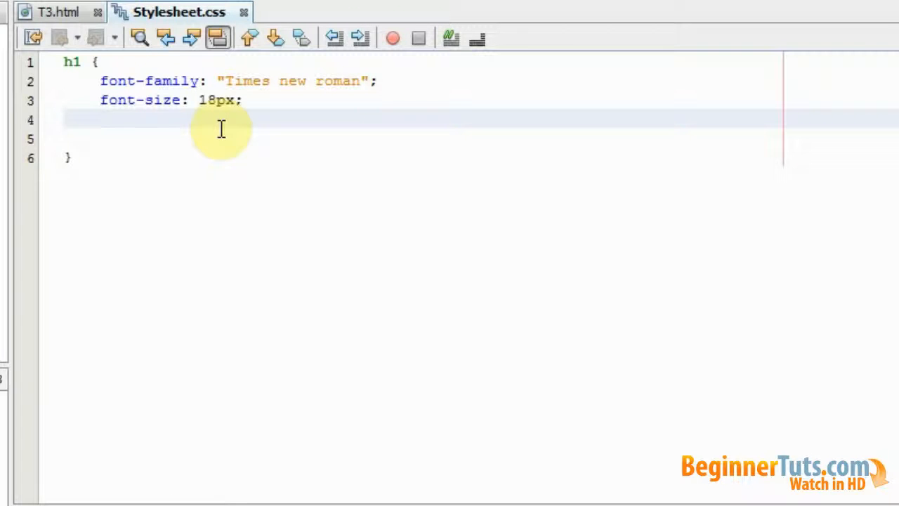
pyautogui.write('text-decoration: underline;')
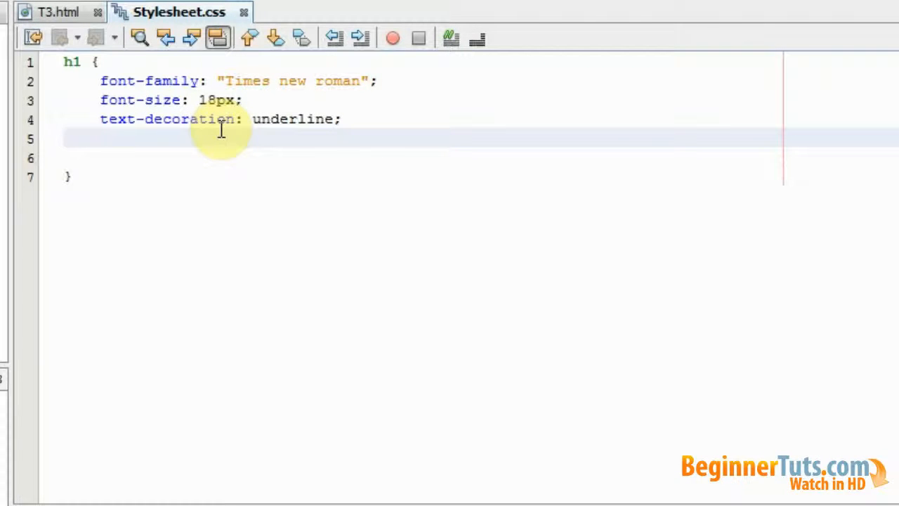
pyautogui.write('co')
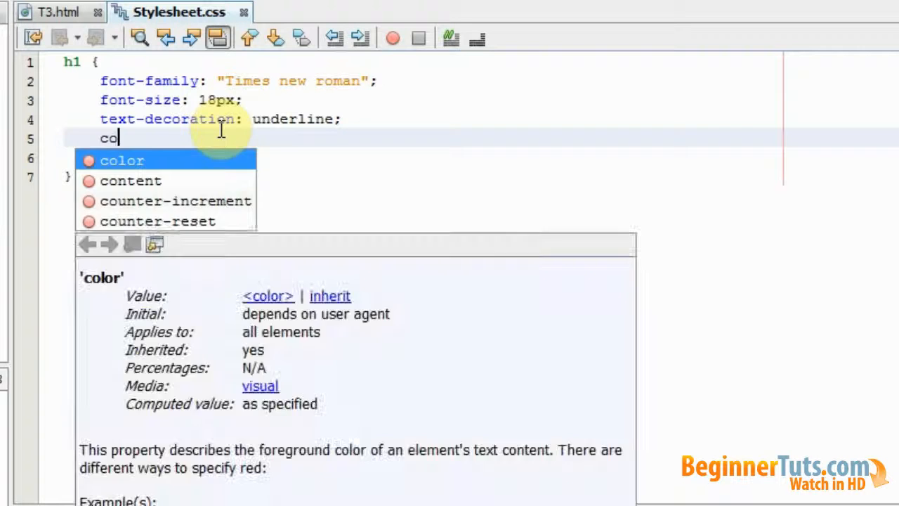
pyautogui.write('le')
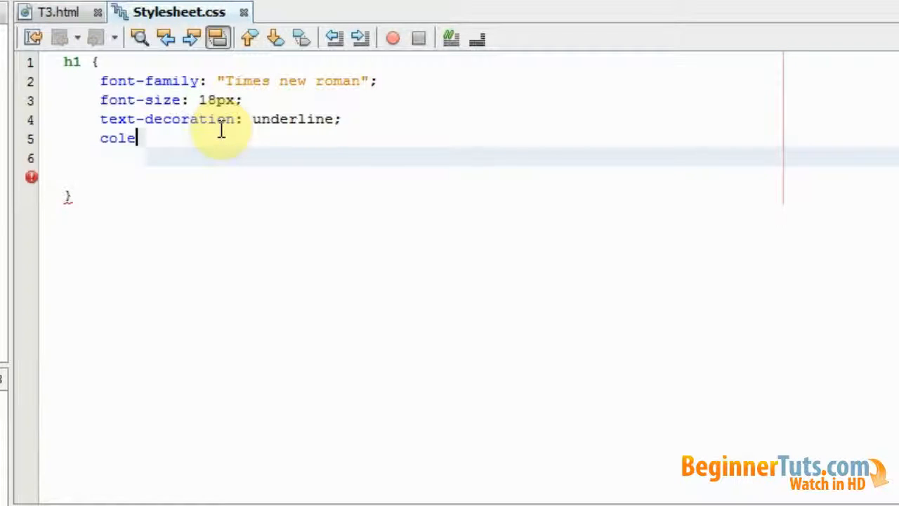
pyautogui.write('r:')
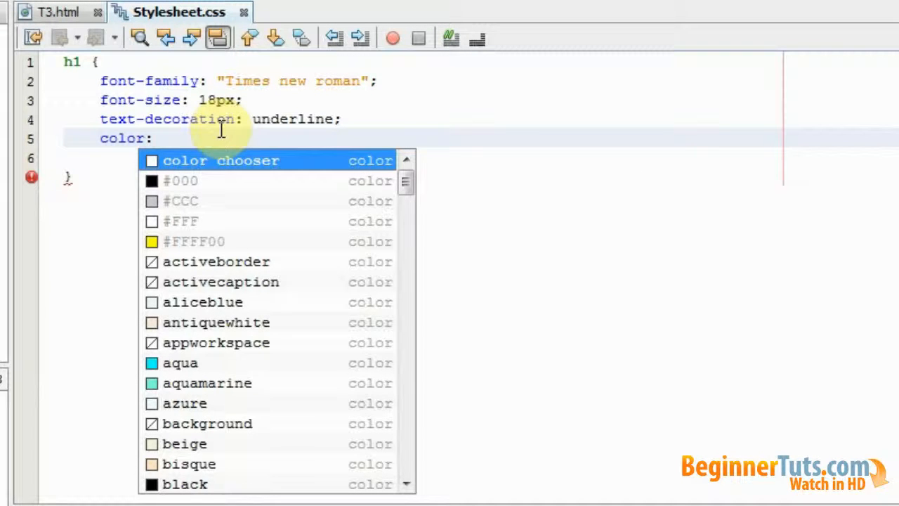
pyautogui.write('#')
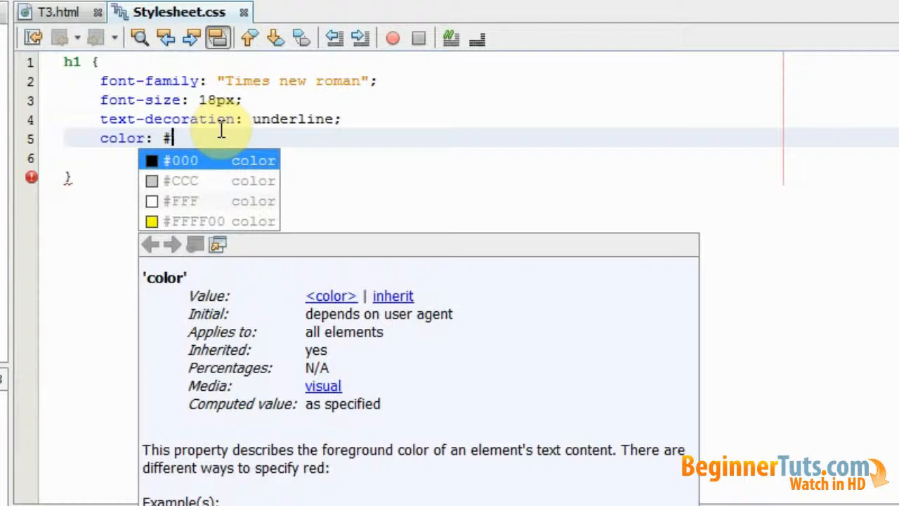
pyautogui.write('F00;')
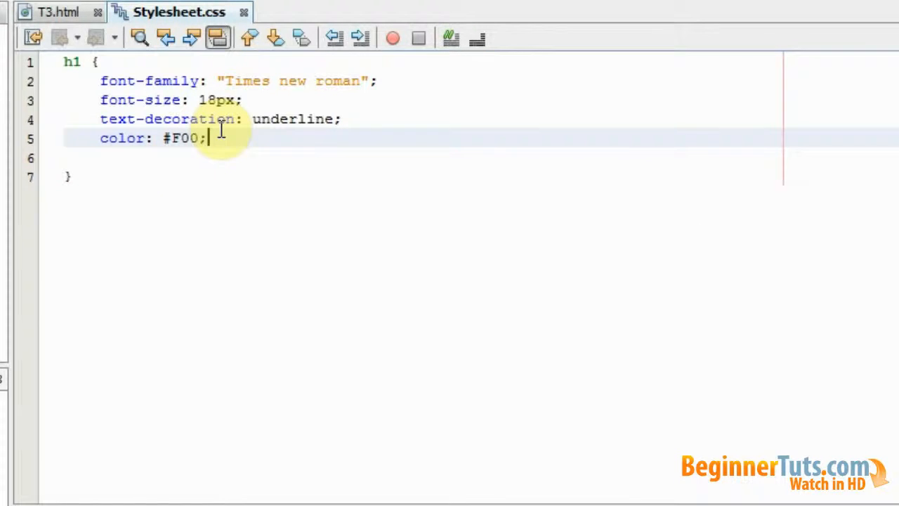
pyautogui.click(68, 176)
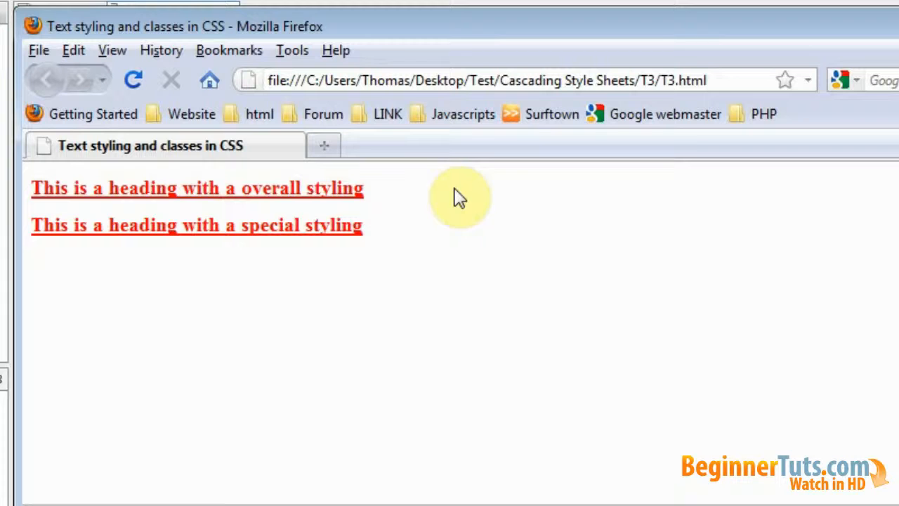
pyautogui.moveTo(387, 210)
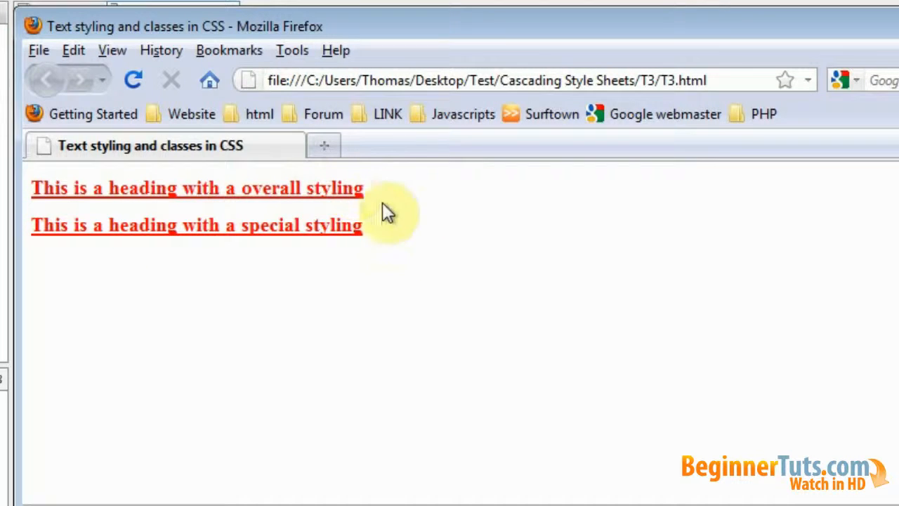
pyautogui.moveTo(397, 239)
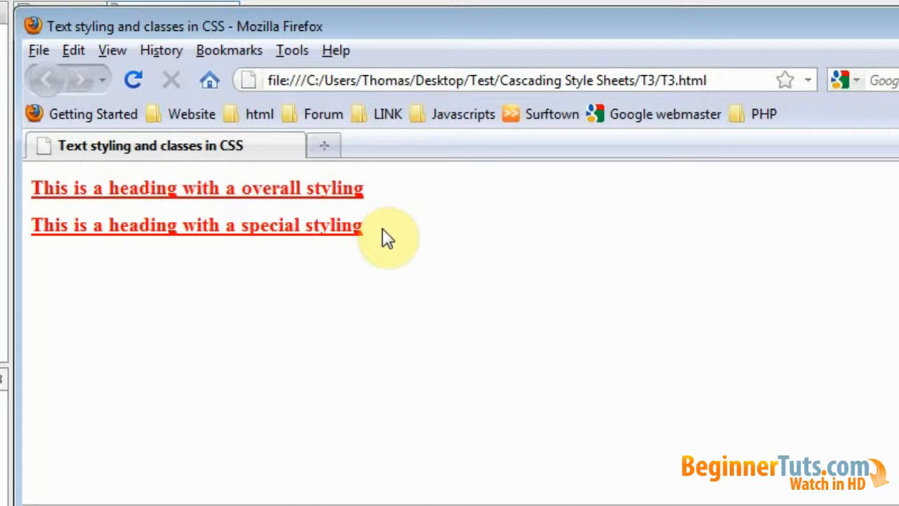
pyautogui.moveTo(413, 203)
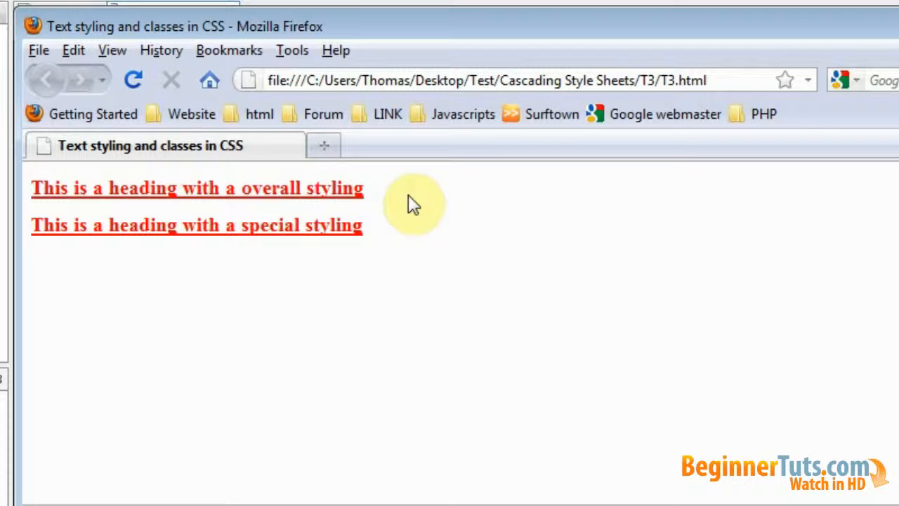
pyautogui.moveTo(425, 232)
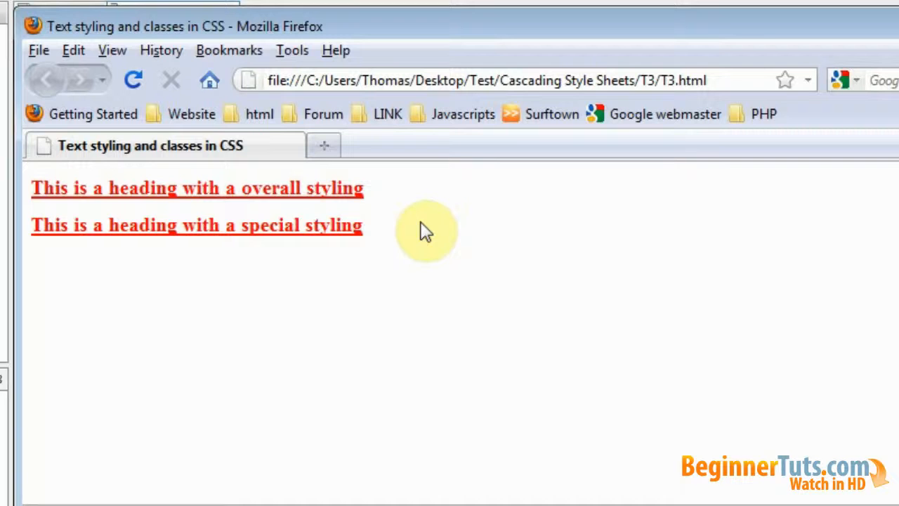
pyautogui.moveTo(409, 241)
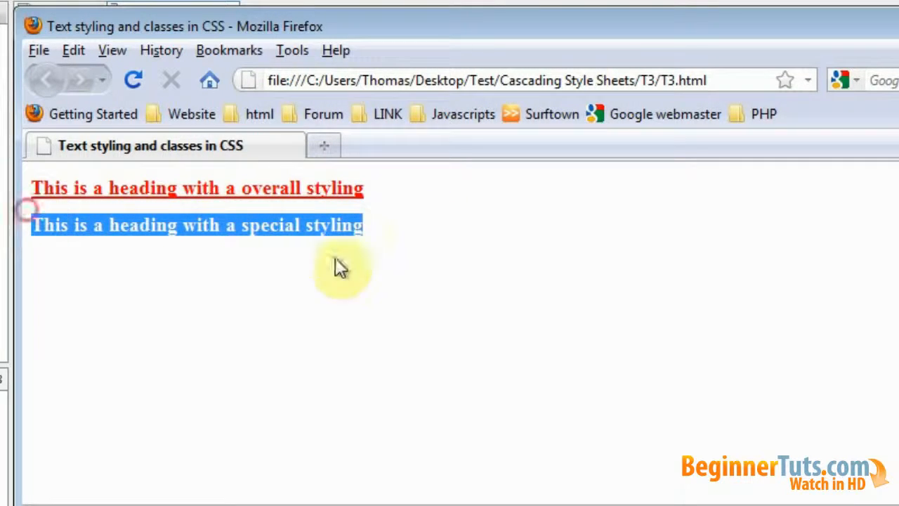
pyautogui.moveTo(453, 271)
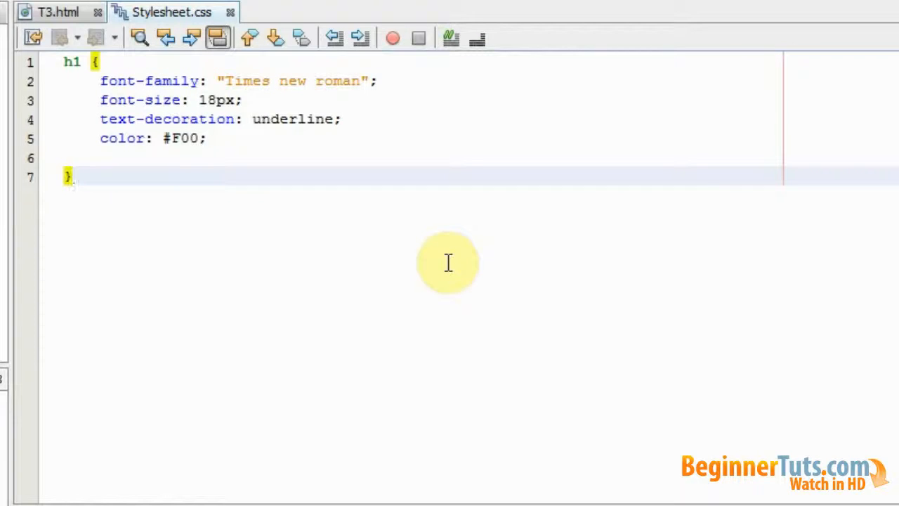
# - Type the h1.specialheading selector on a new line below the h1 rule
pyautogui.click(74, 174)
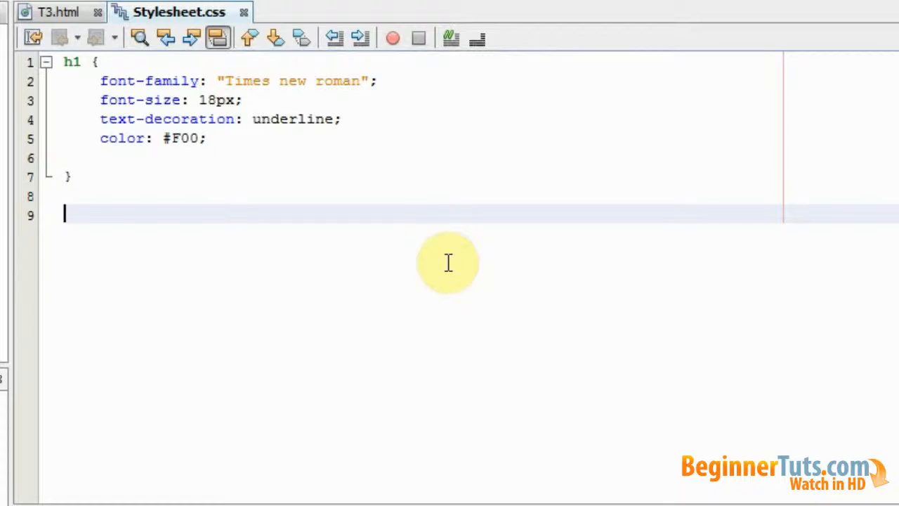
pyautogui.write('h1')
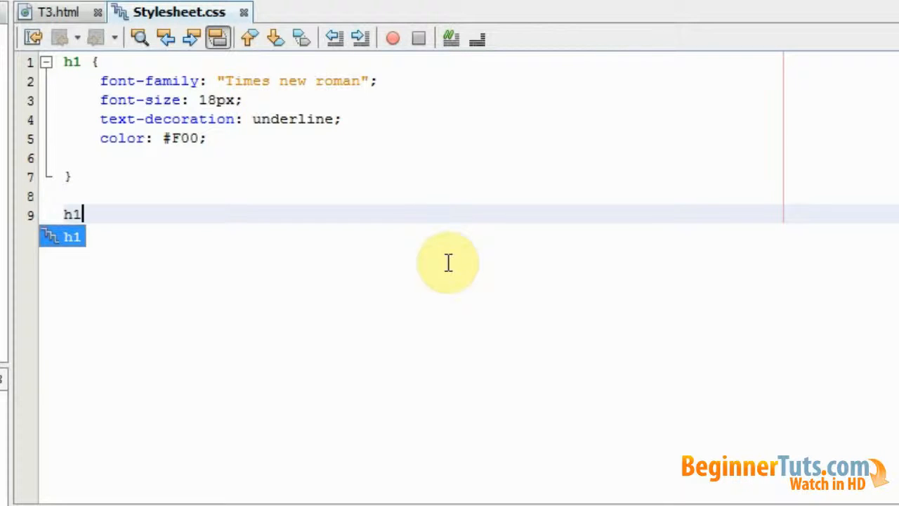
pyautogui.write('.')
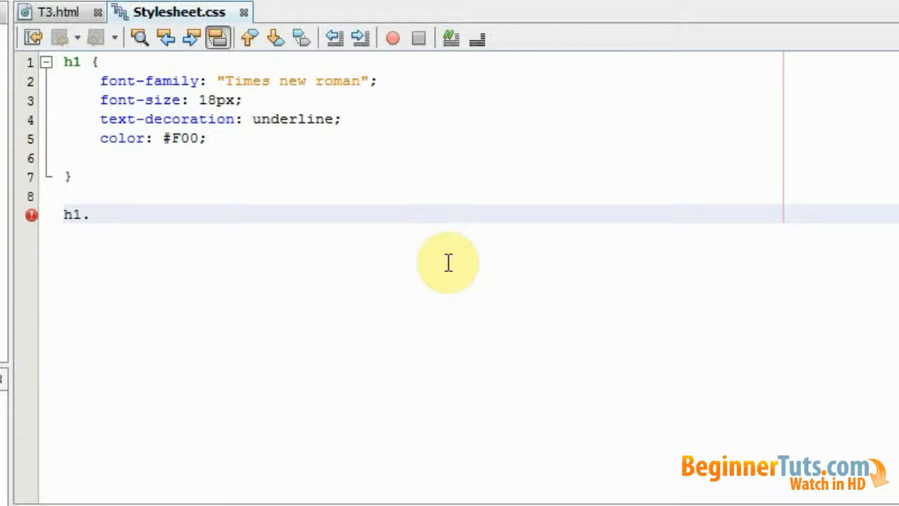
pyautogui.write('s')
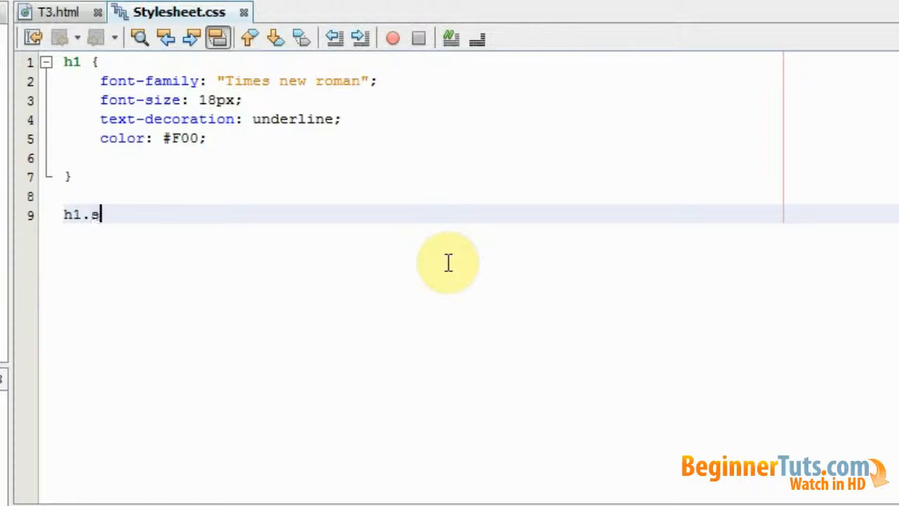
pyautogui.write('pecialh')
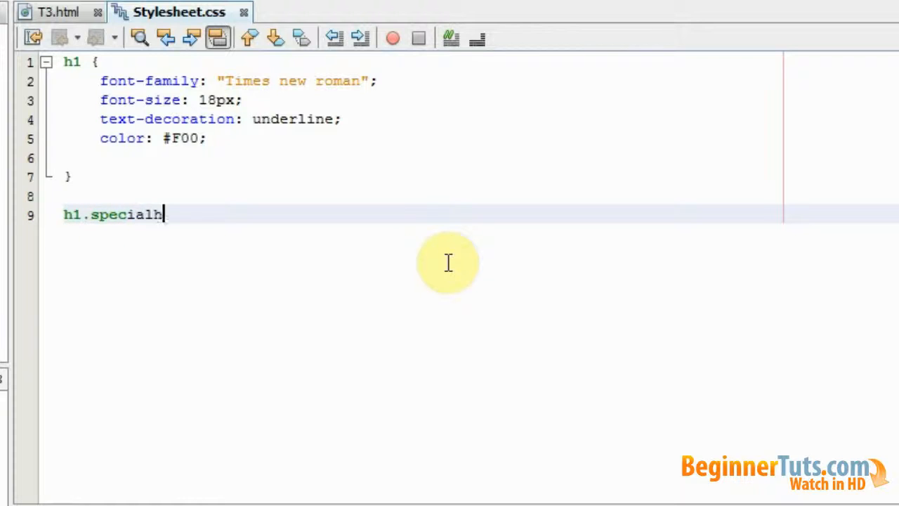
pyautogui.write('eading {')
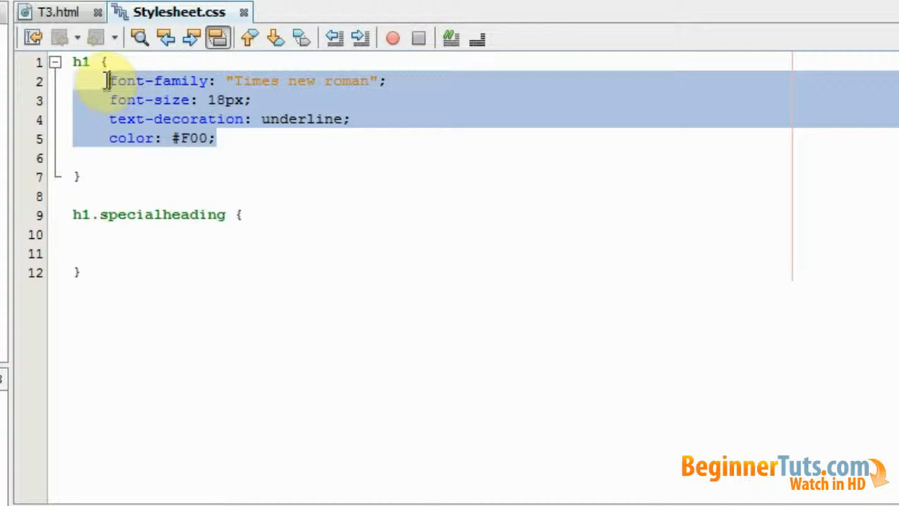
# - Change the copied h1.specialheading declarations to 20px and colour #FFFF00
pyautogui.click(140, 234)
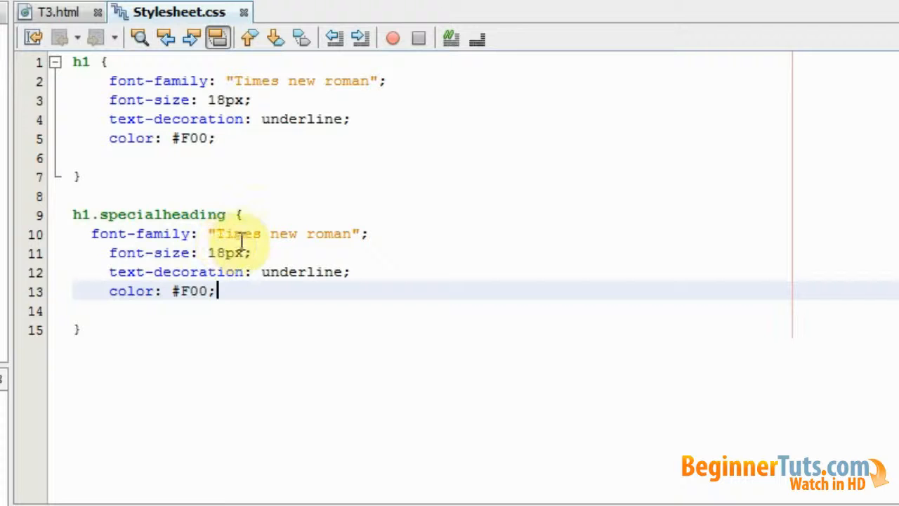
pyautogui.press('BackSpace')
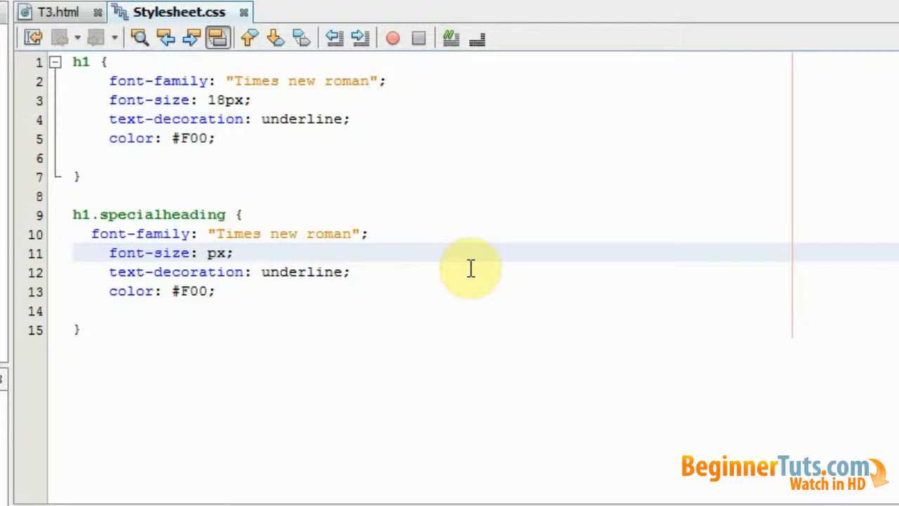
pyautogui.write('20')
pyautogui.click(485, 272)
pyautogui.write('ov')
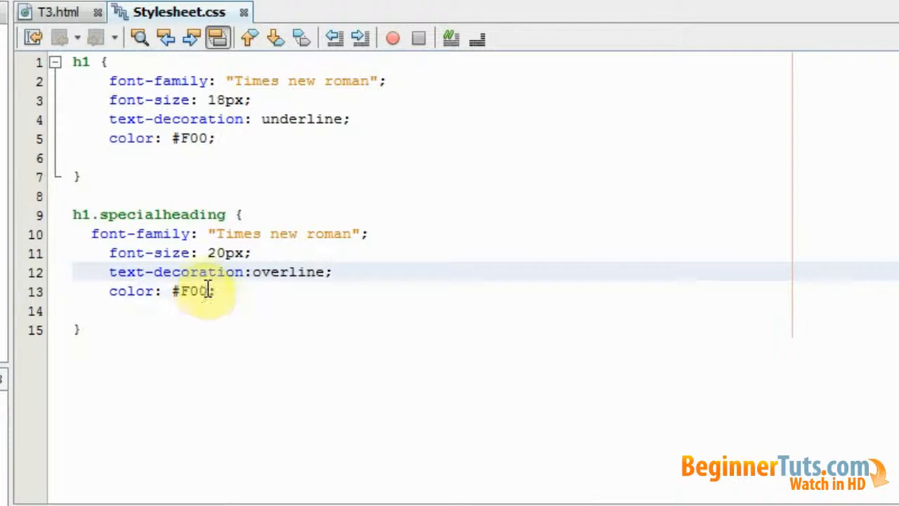
pyautogui.write('FFFF')
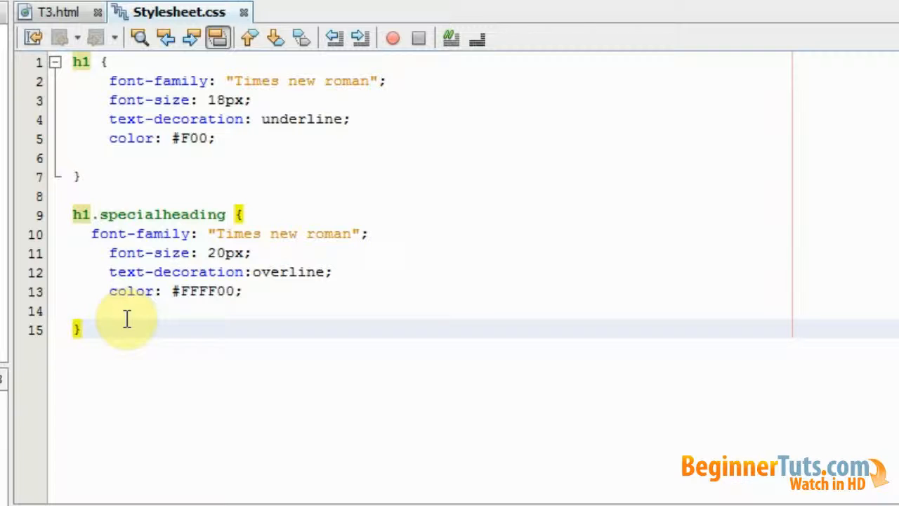
# - Add class="specialheading" to the second h1 tag in T3.html
pyautogui.click(59, 12)
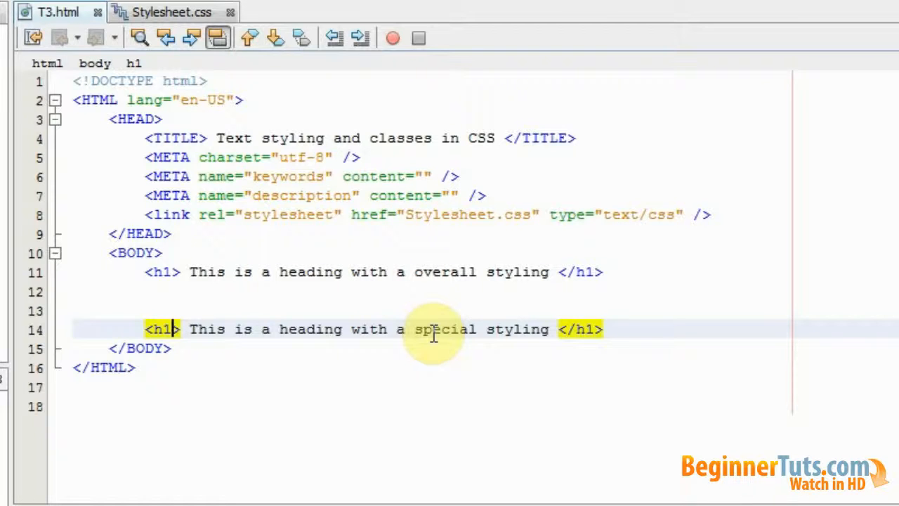
pyautogui.write('c')
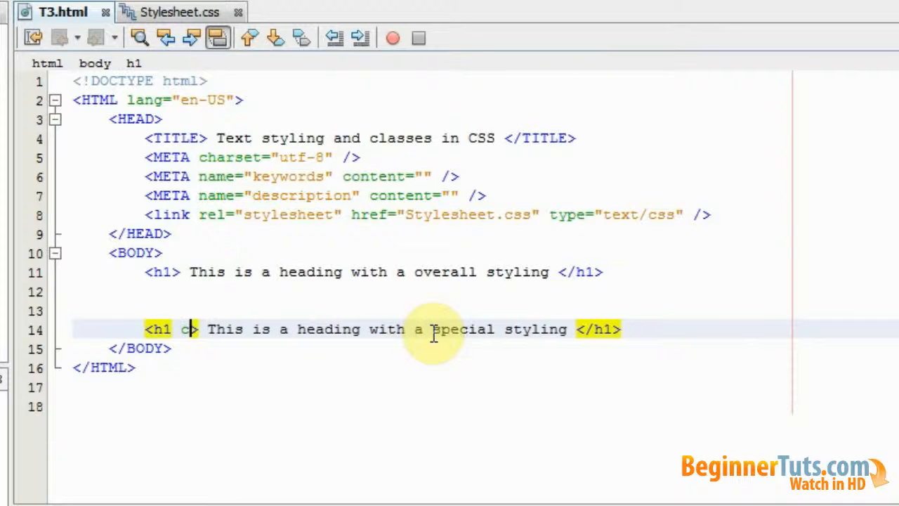
pyautogui.write('lass=""')
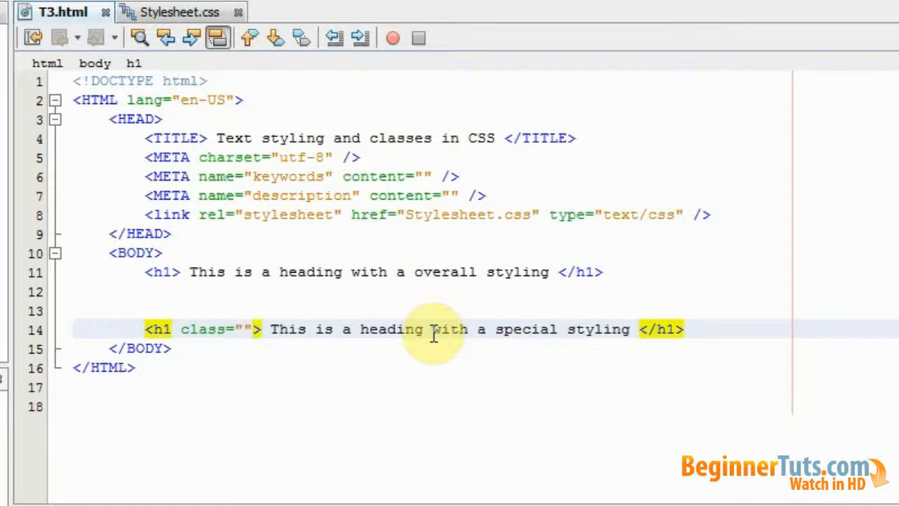
pyautogui.click(243, 329)
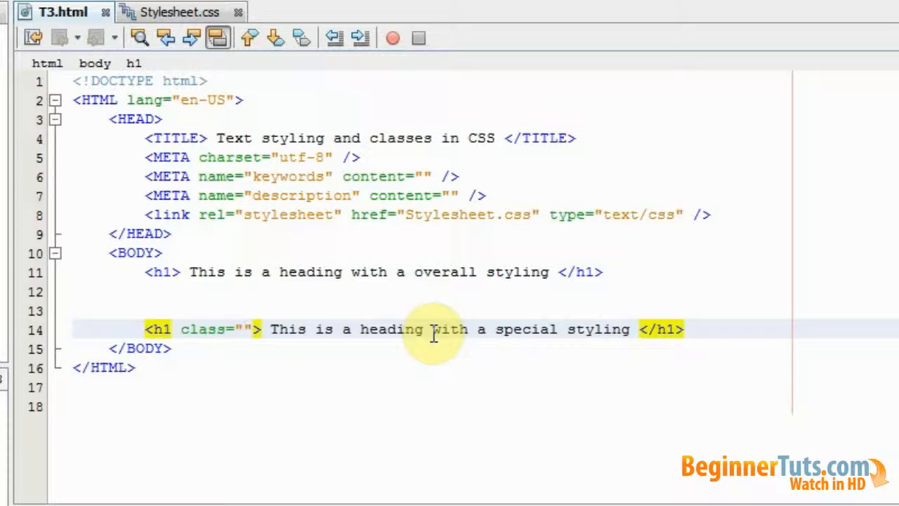
pyautogui.click(245, 329)
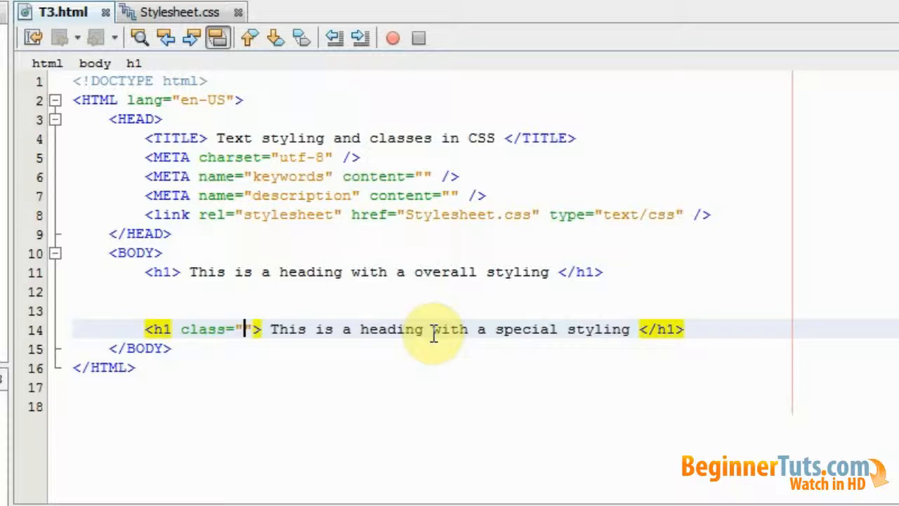
pyautogui.write('sp')
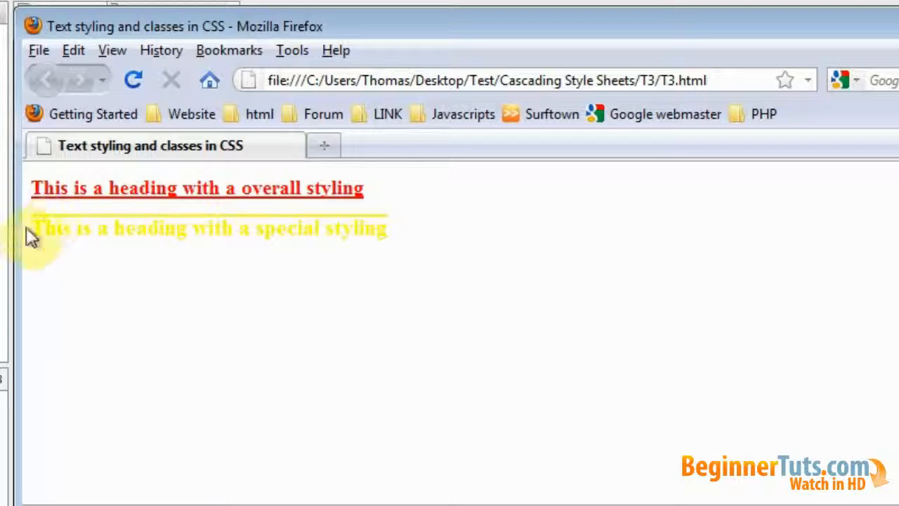
pyautogui.moveTo(49, 235)
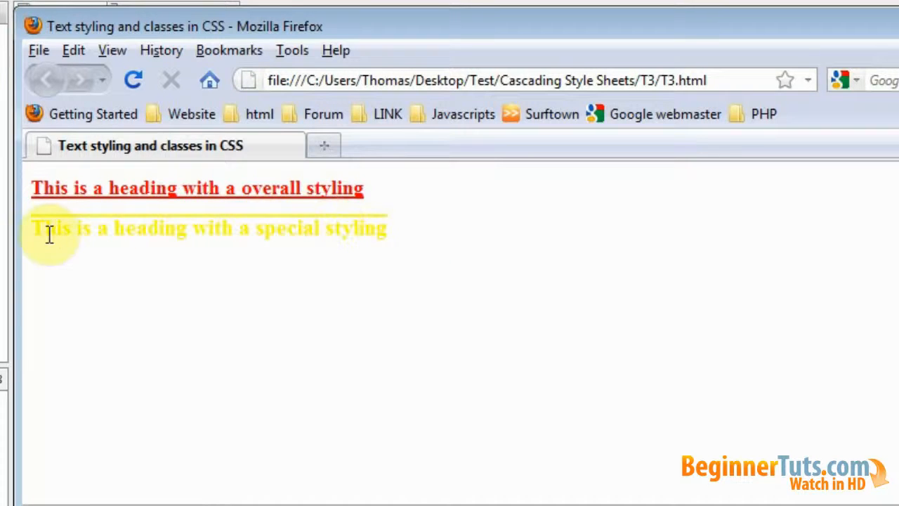
# - Select the yellow overlined special heading text in Firefox
pyautogui.moveTo(32, 228); pyautogui.dragTo(383, 227)
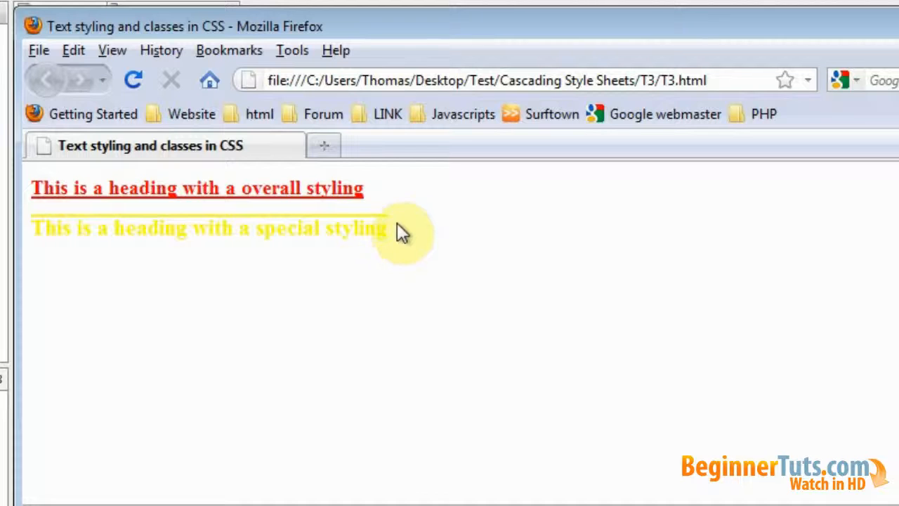
pyautogui.moveTo(411, 203)
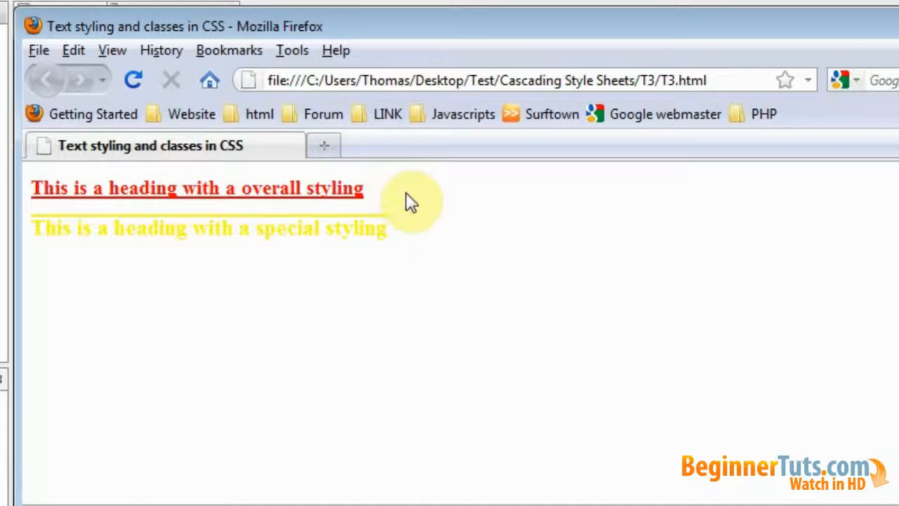